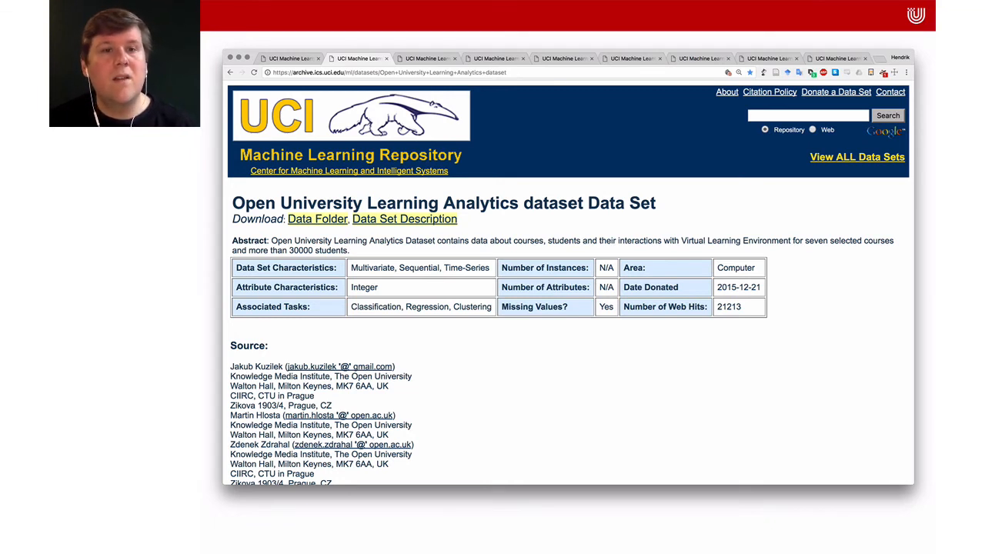
Leave the UCI dataset page for the presentation and advance to the Web Scraping (Simple) slide with the wget --mirror command.
click(497, 58)
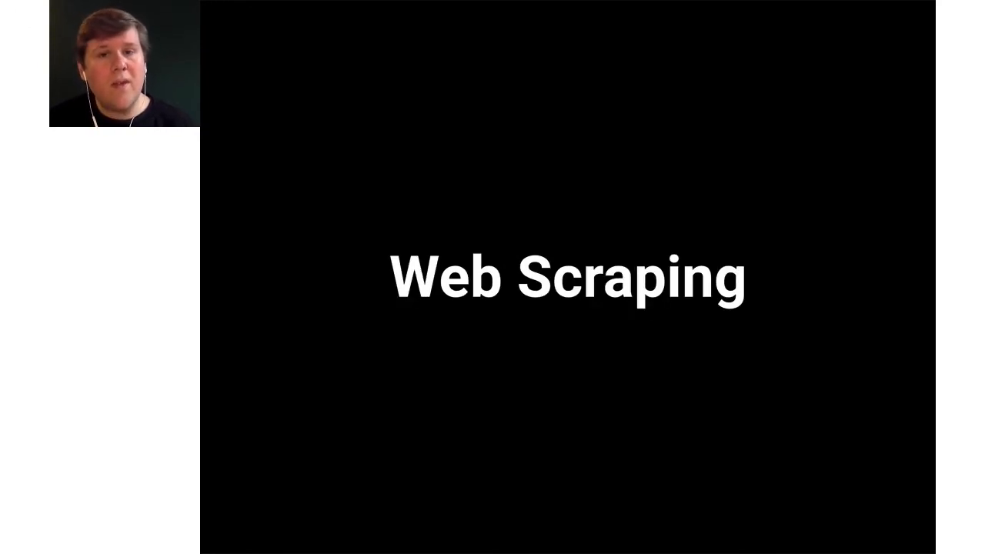
key(Right)
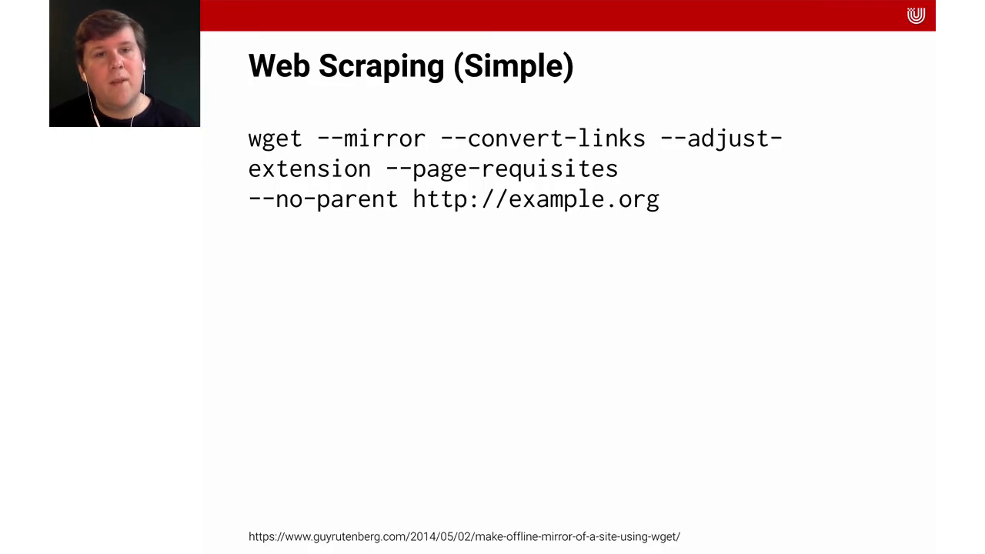